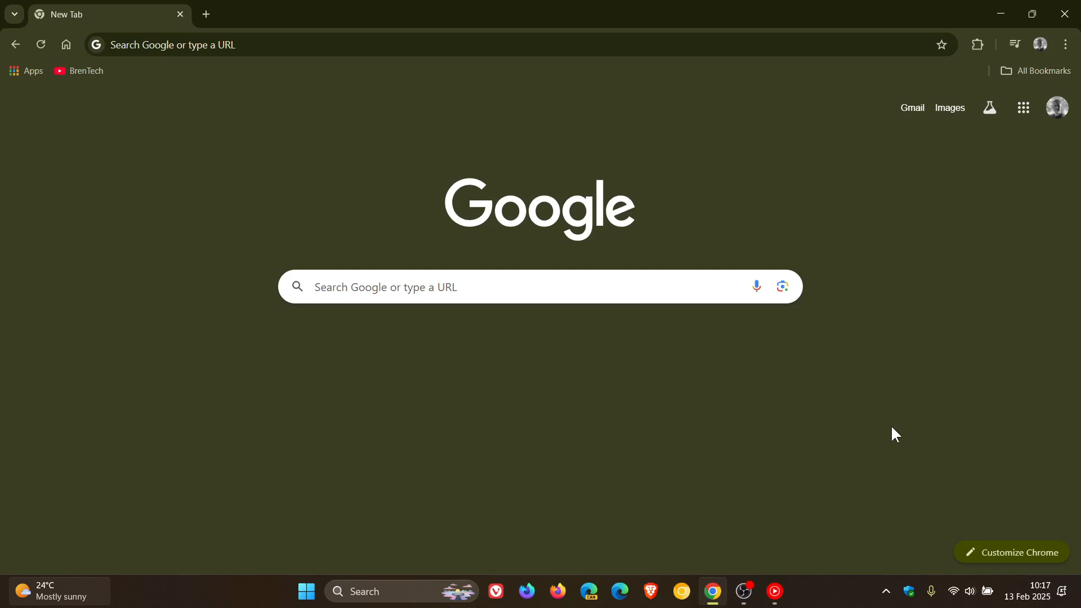
pyautogui.moveTo(529, 93)
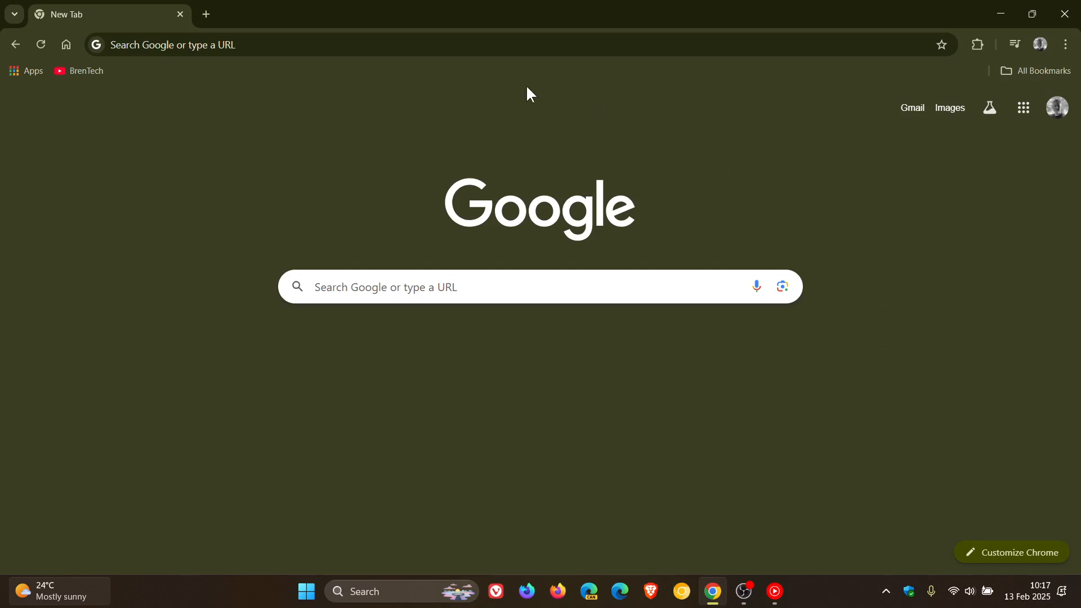
pyautogui.moveTo(847, 394)
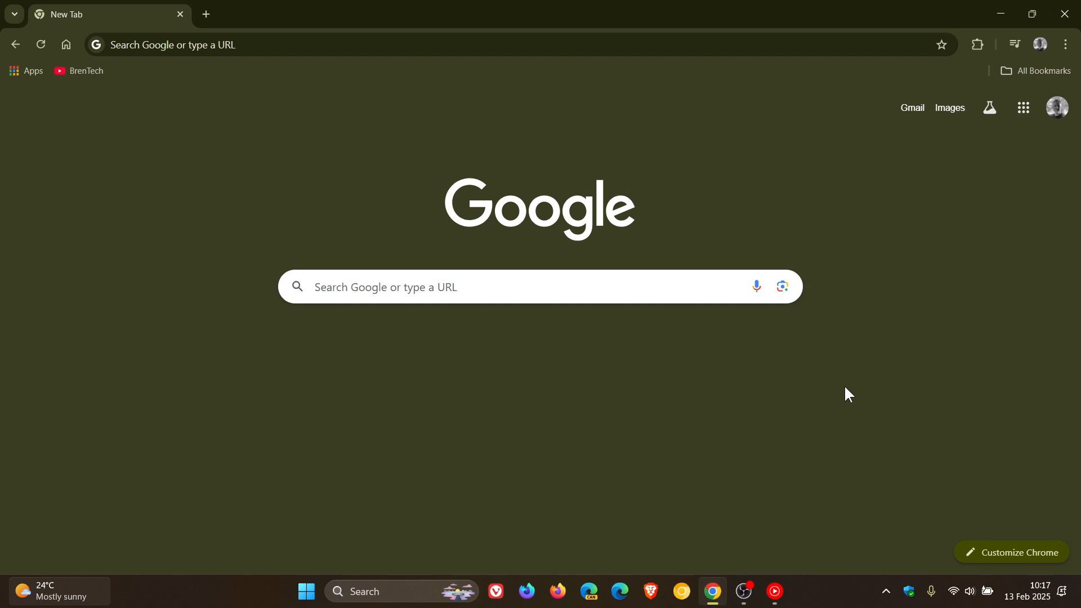
pyautogui.moveTo(973, 423)
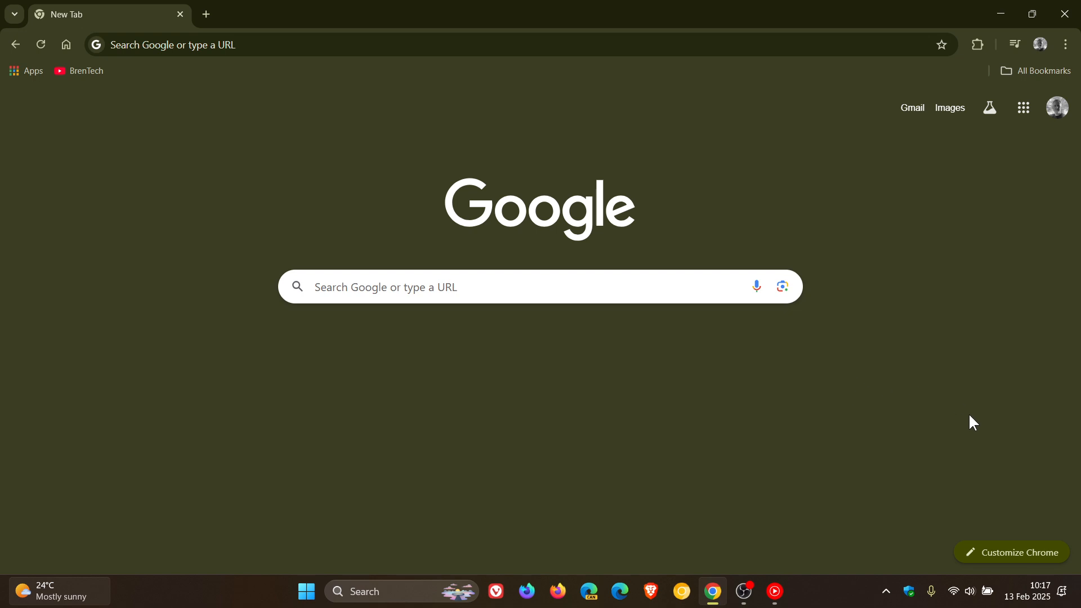
pyautogui.moveTo(755, 400)
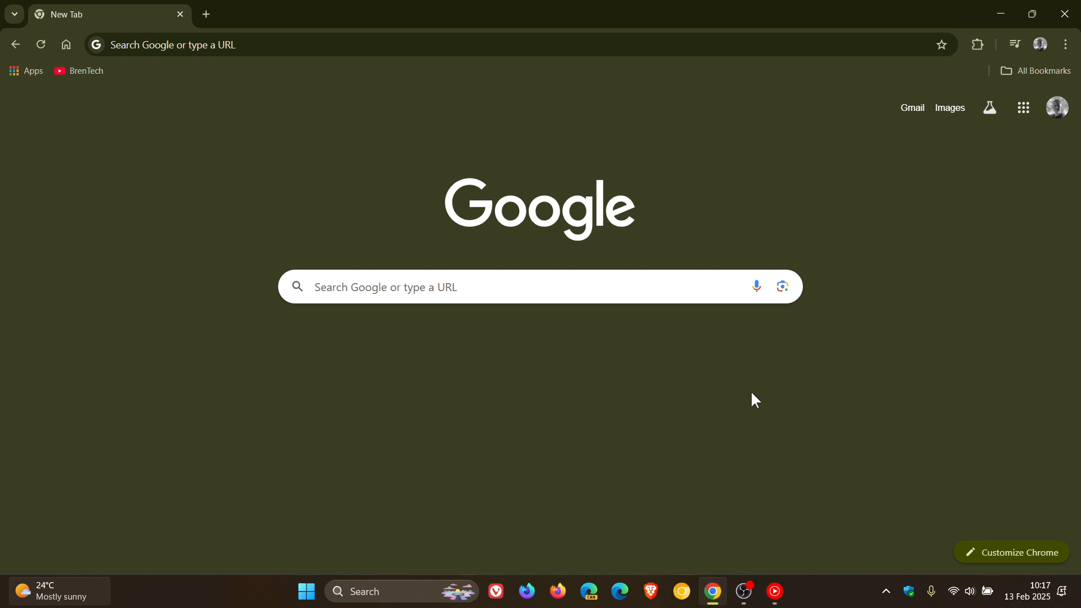
pyautogui.moveTo(1056, 125)
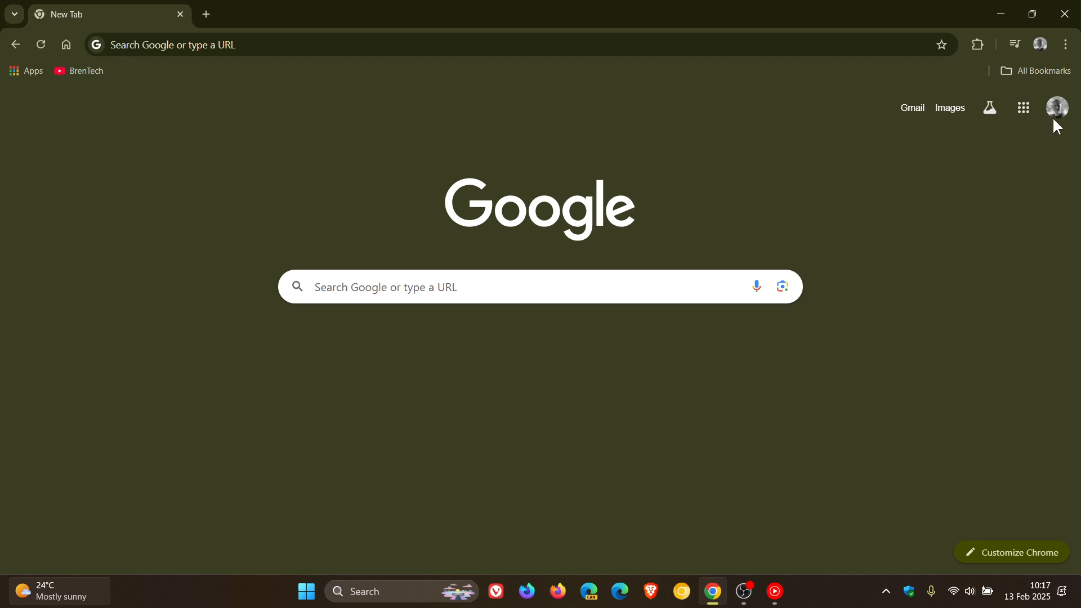
# Reach the About Chrome page reporting version 133.0.6943.99 as up to date
pyautogui.click(1065, 44)
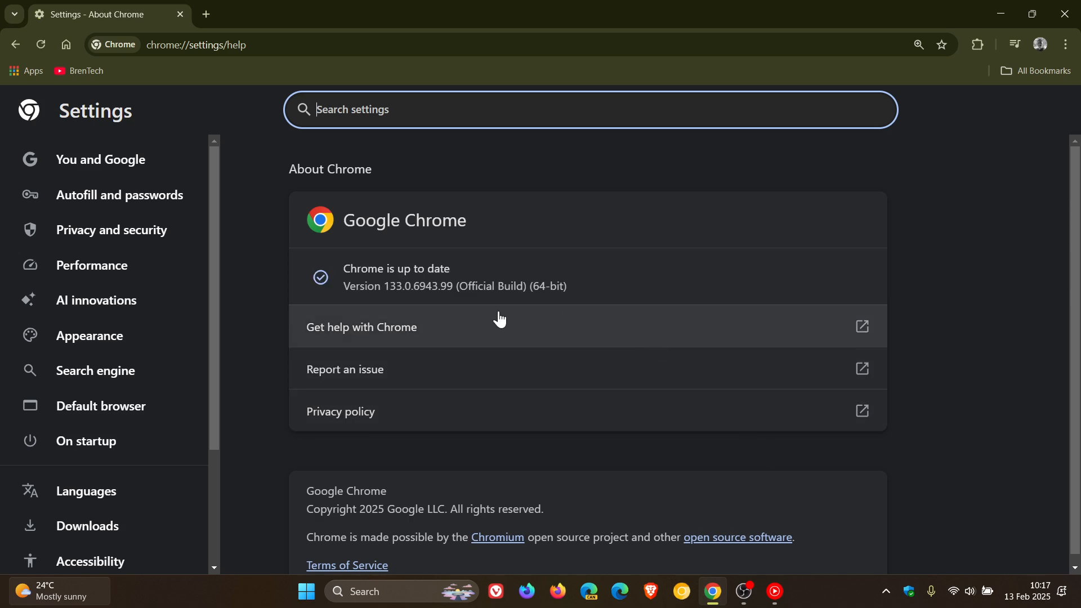
pyautogui.moveTo(391, 304)
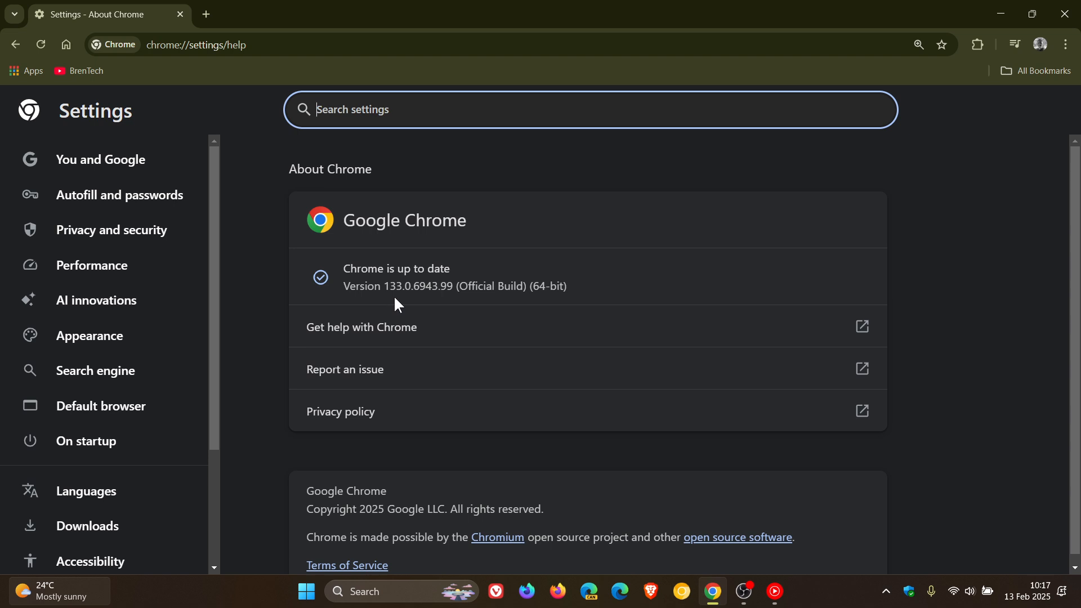
pyautogui.moveTo(434, 307)
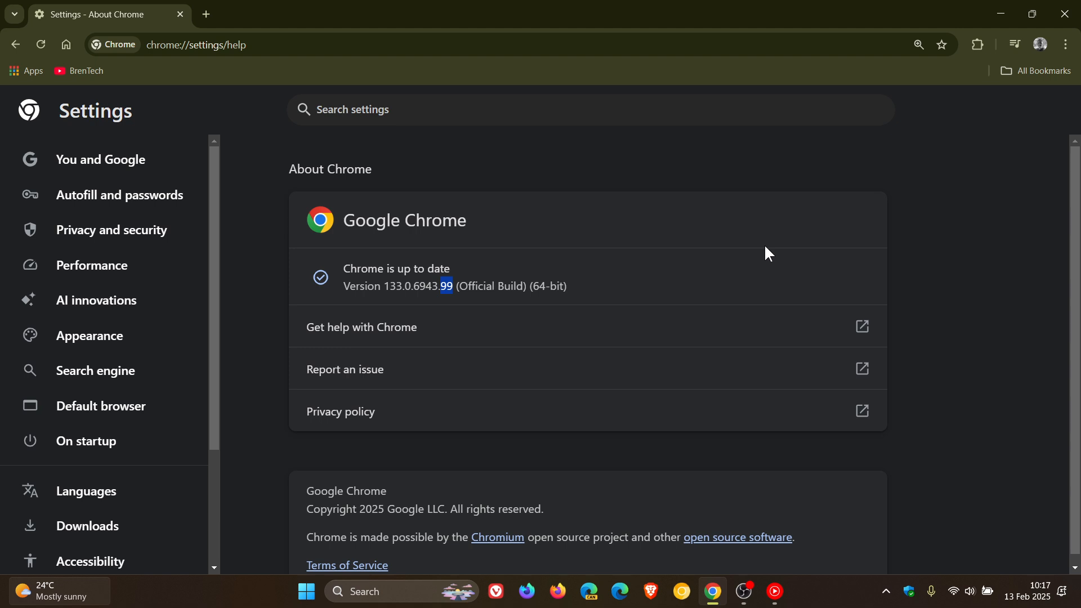
pyautogui.moveTo(707, 202)
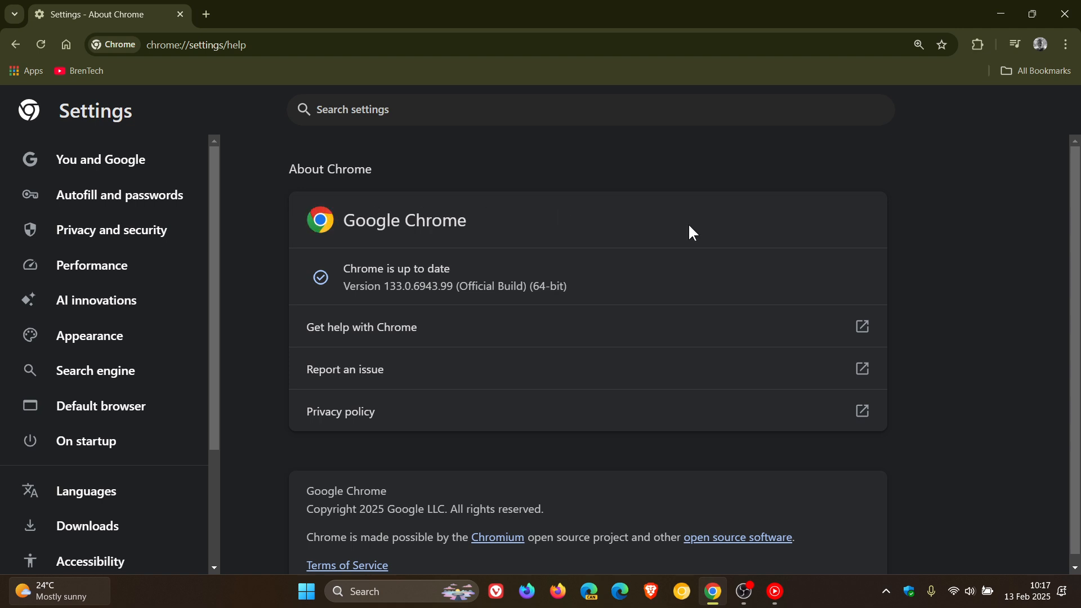
pyautogui.moveTo(736, 224)
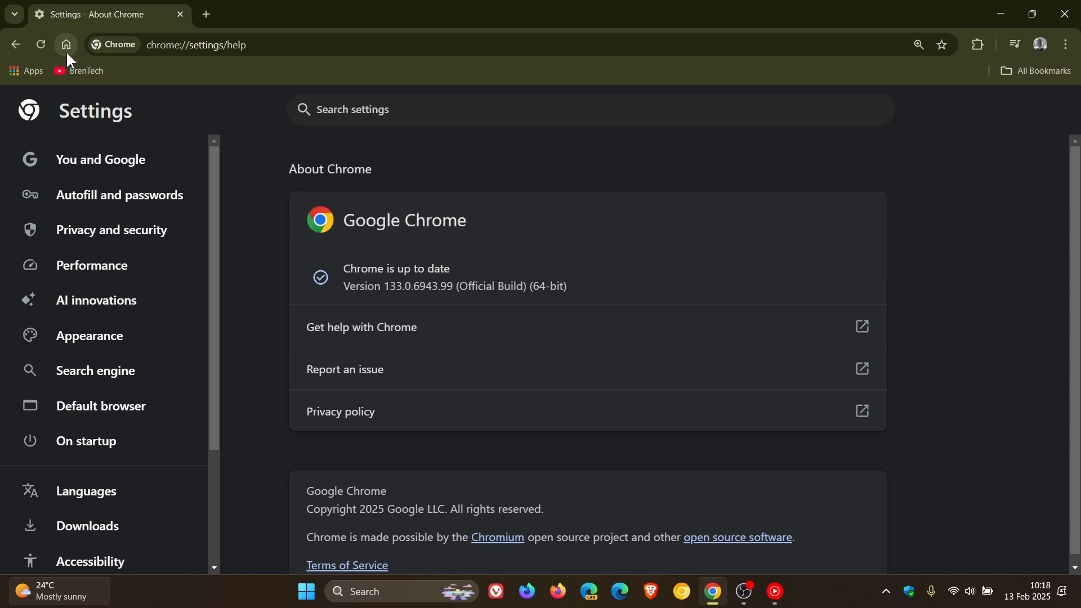
pyautogui.moveTo(633, 185)
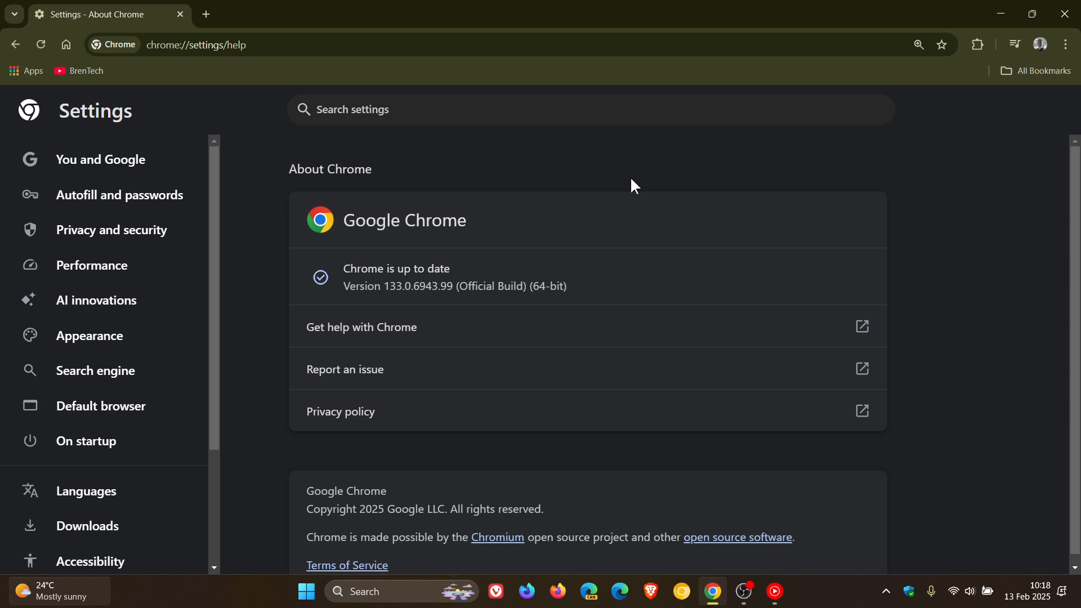
pyautogui.moveTo(88, 336)
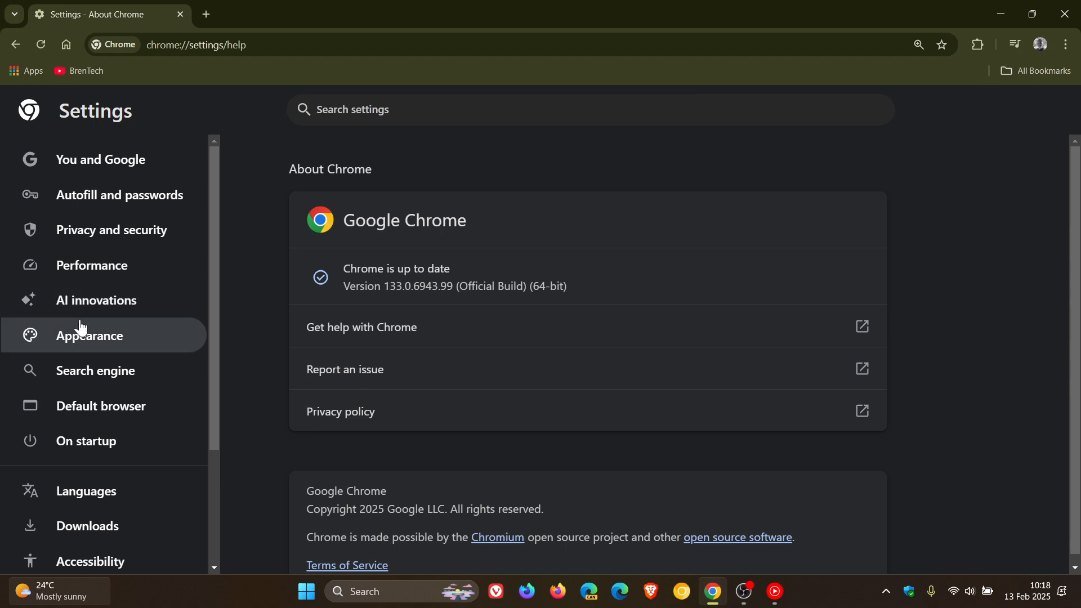
pyautogui.moveTo(124, 302)
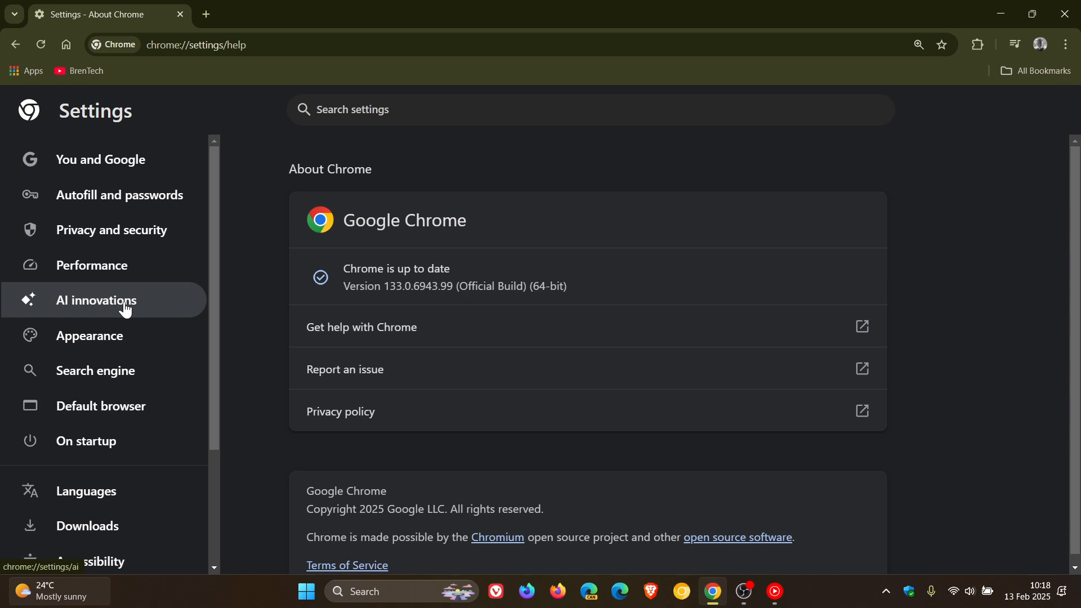
pyautogui.moveTo(517, 227)
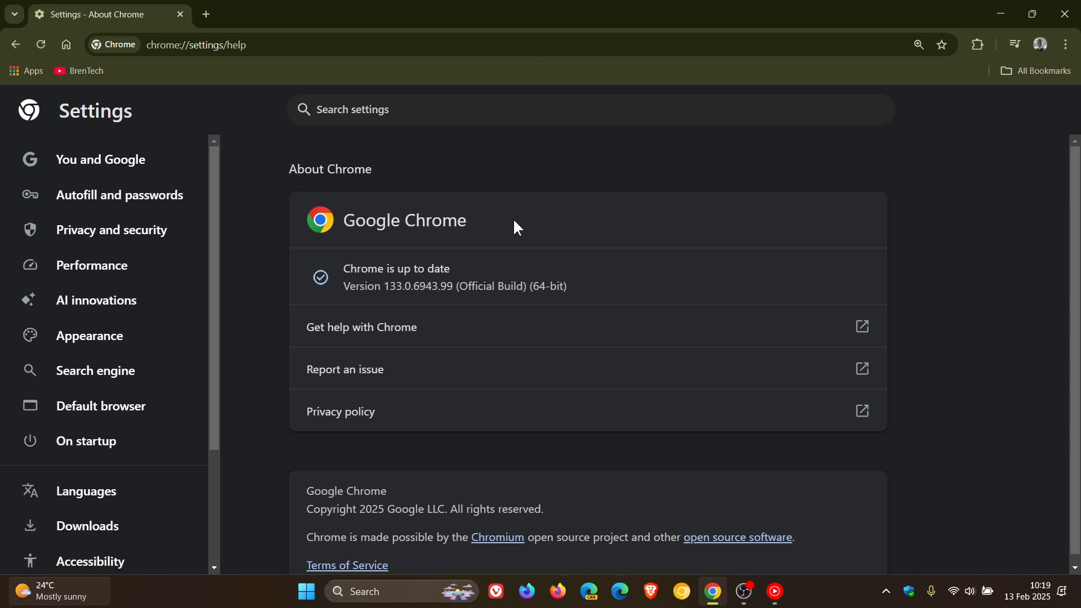
pyautogui.moveTo(97, 299)
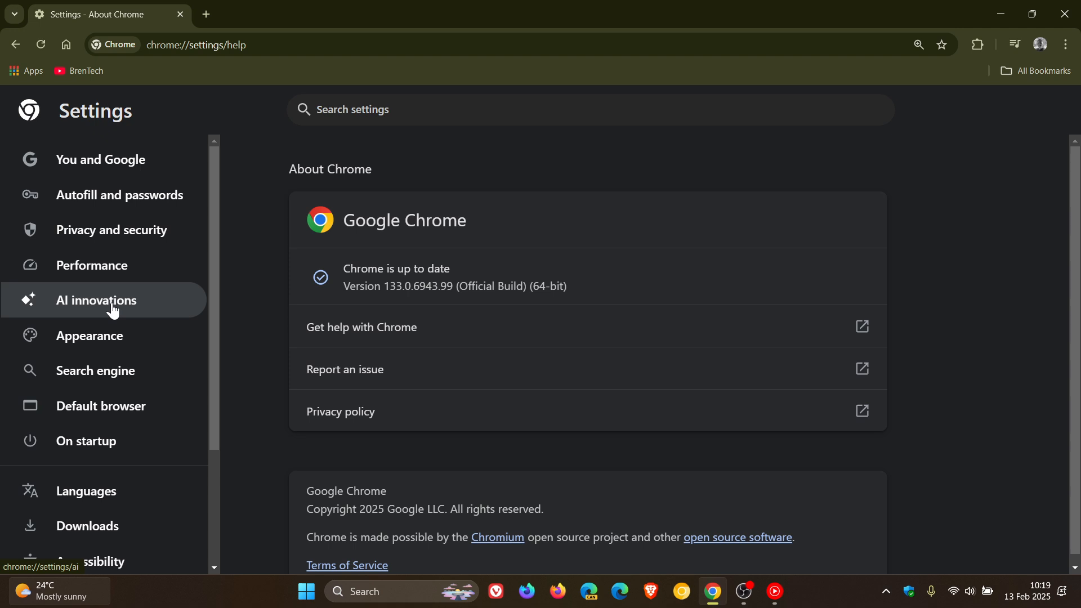
pyautogui.moveTo(67, 306)
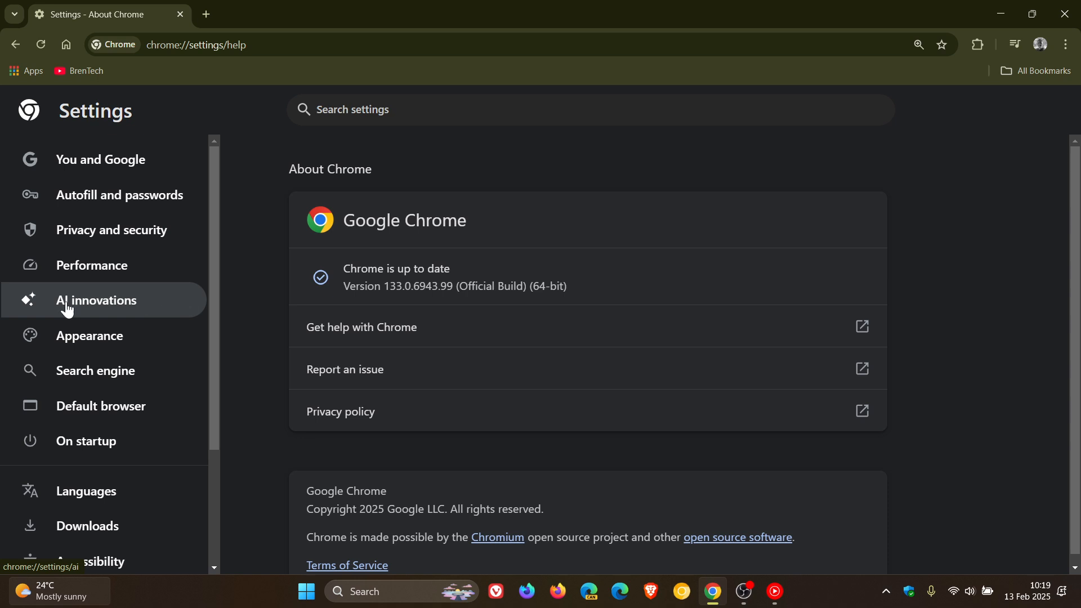
pyautogui.moveTo(102, 303)
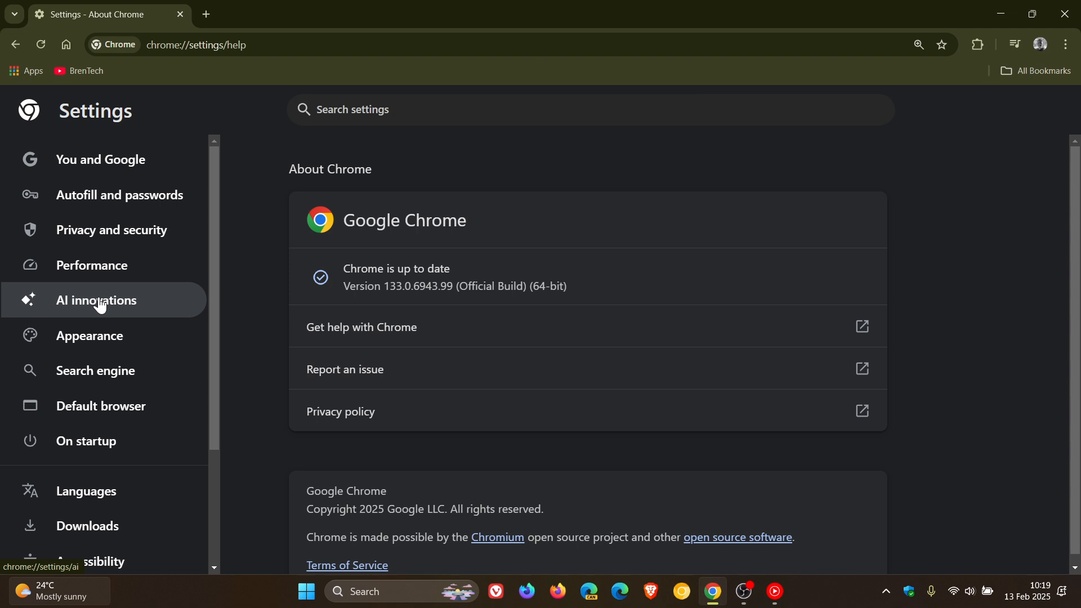
pyautogui.moveTo(131, 303)
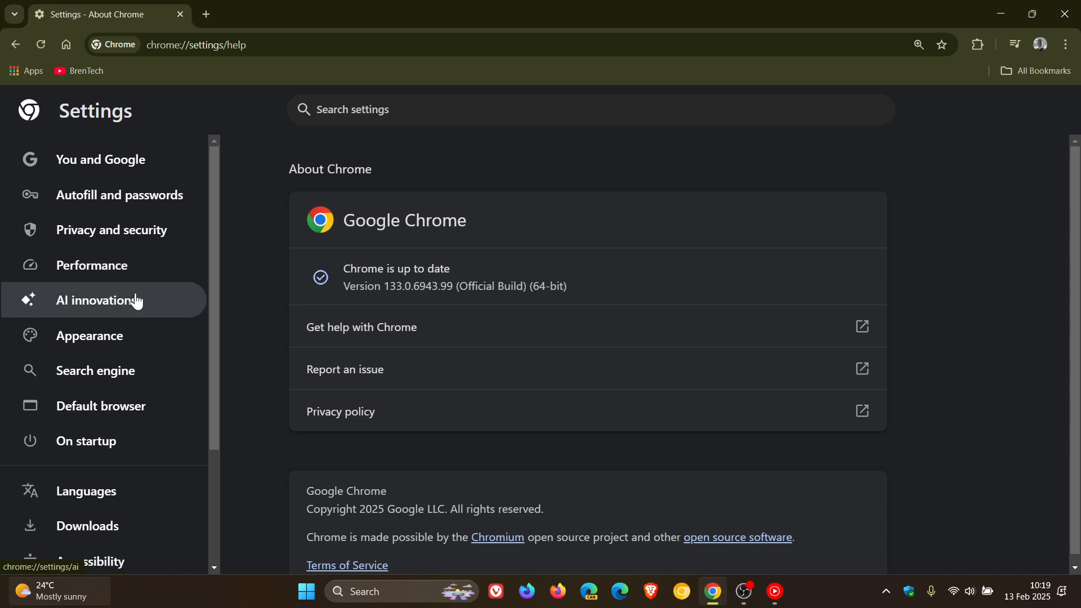
# Show Chrome's AI innovations settings page with AI-powered history search listed as off
pyautogui.click(96, 299)
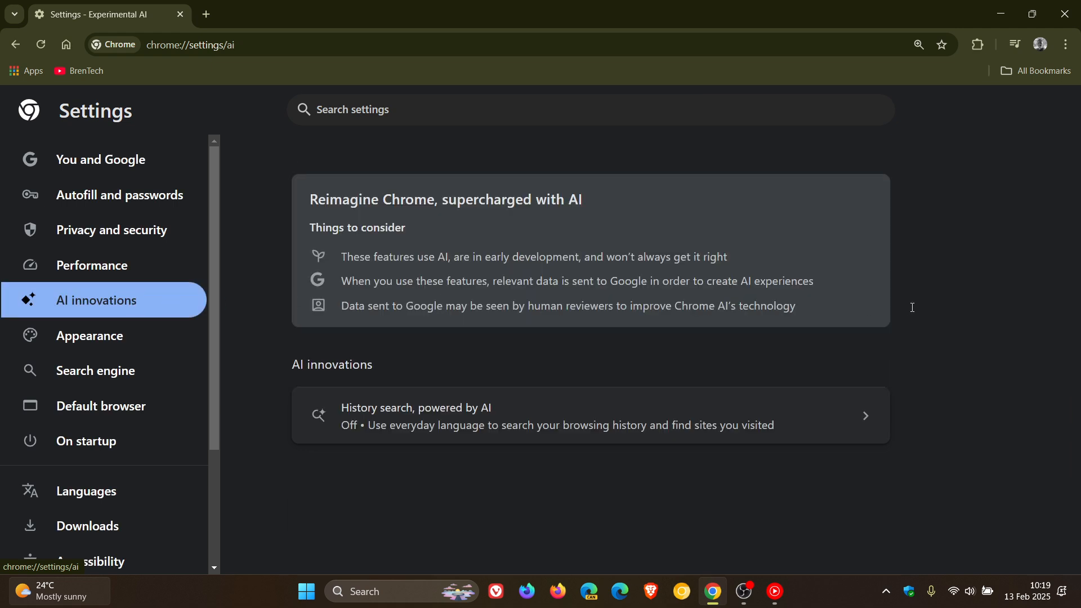
pyautogui.moveTo(943, 304)
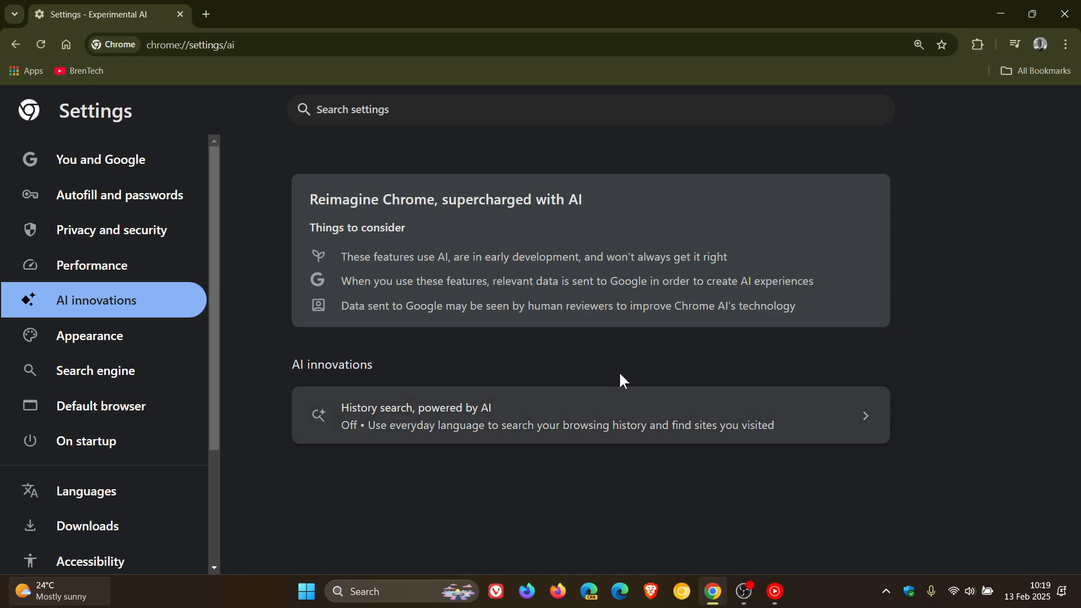
pyautogui.moveTo(480, 276)
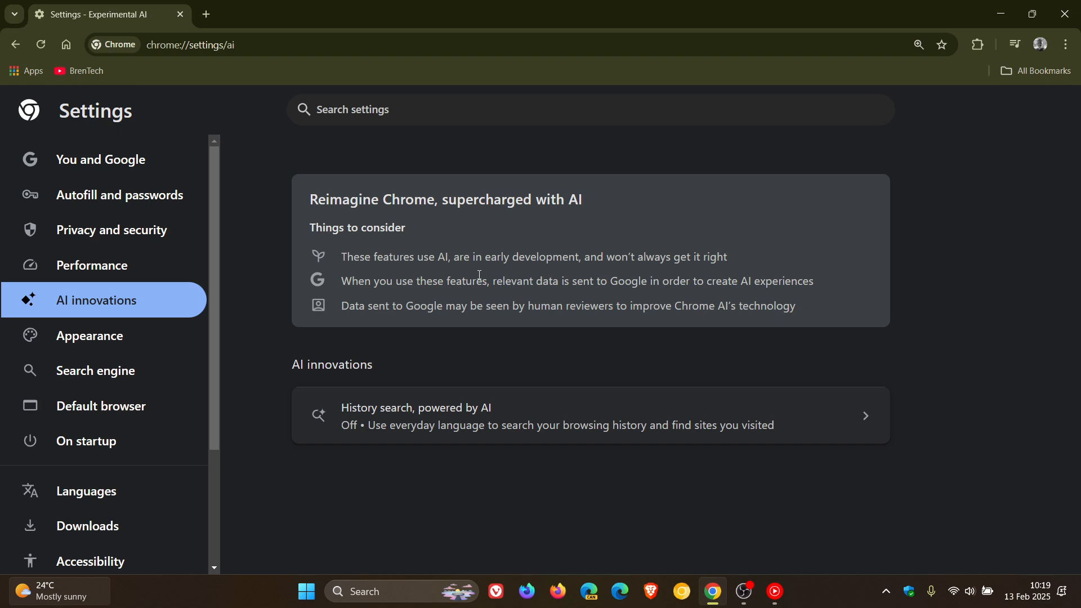
pyautogui.moveTo(619, 229)
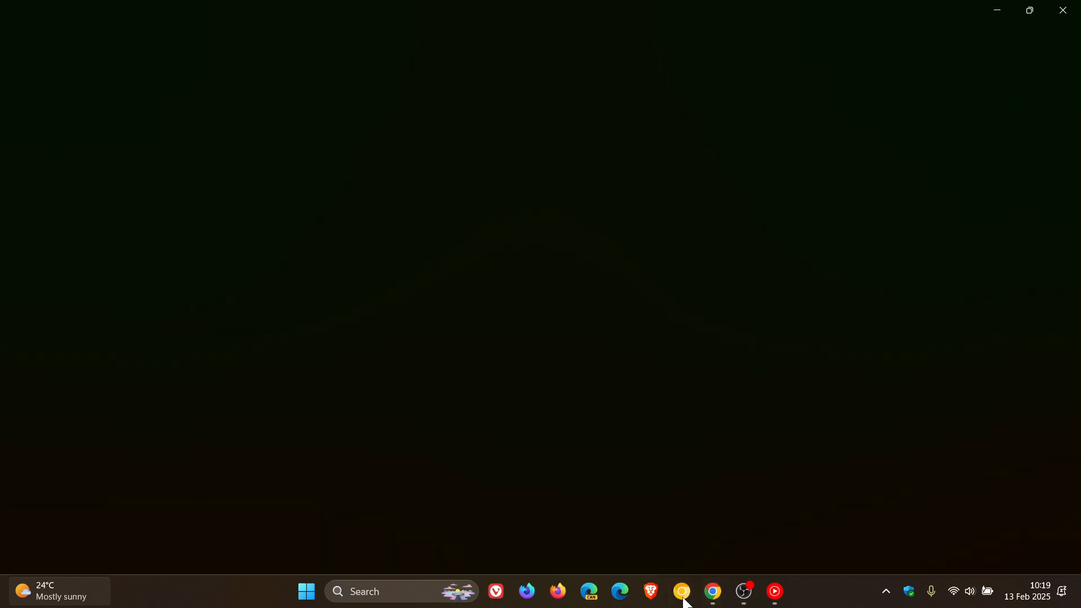
# Switch to Chrome Canary and reach its Settings page via the three-dot menu
pyautogui.click(680, 597)
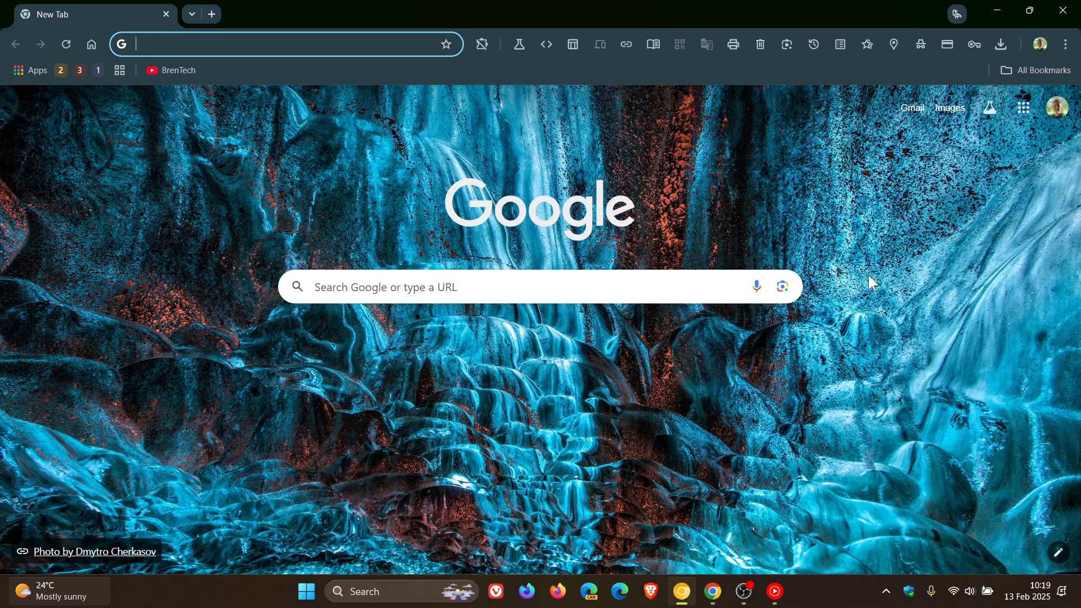
pyautogui.click(1066, 44)
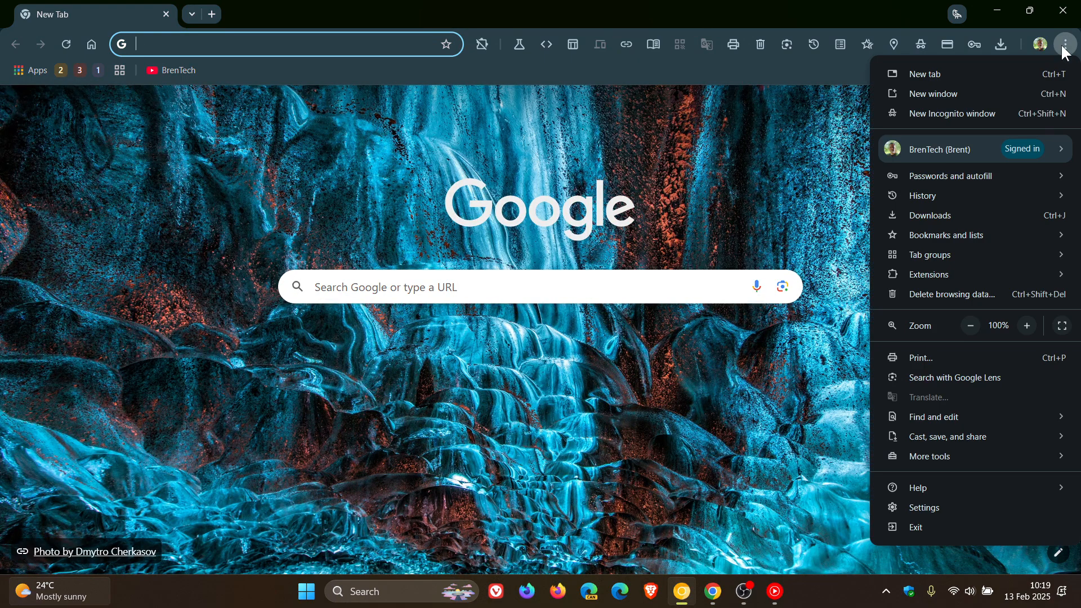
pyautogui.click(927, 508)
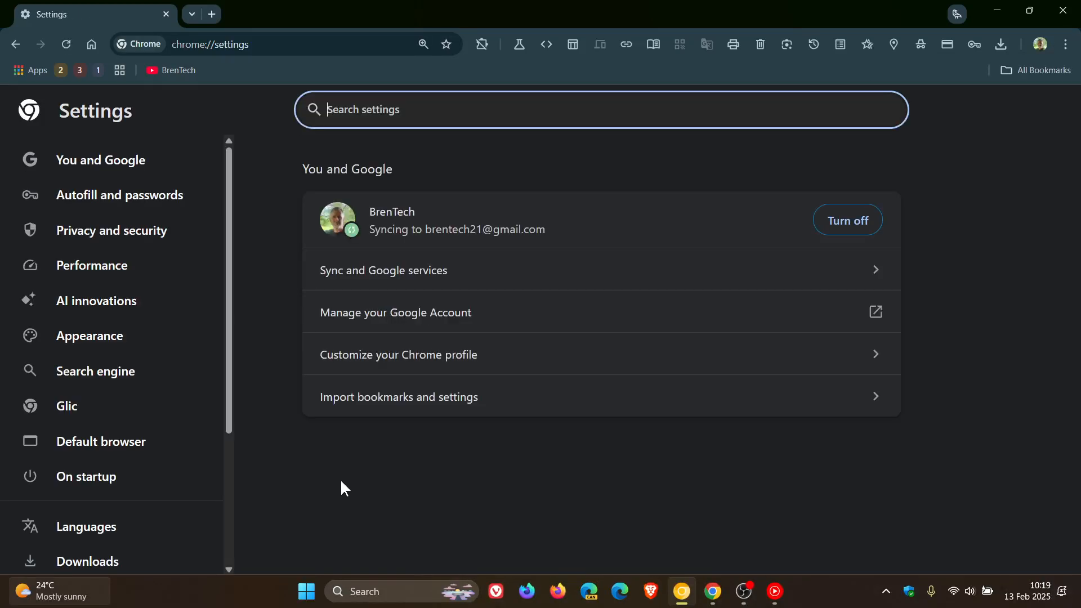
# Show Canary's AI innovations page listing automated password change, history search (on) and compare products
pyautogui.click(97, 299)
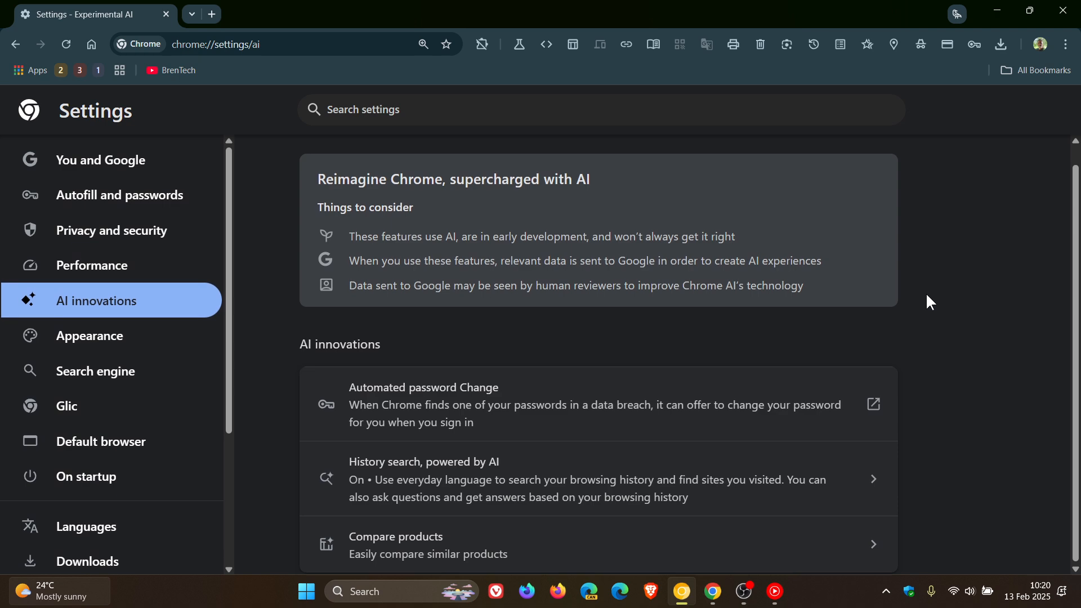
pyautogui.moveTo(475, 472)
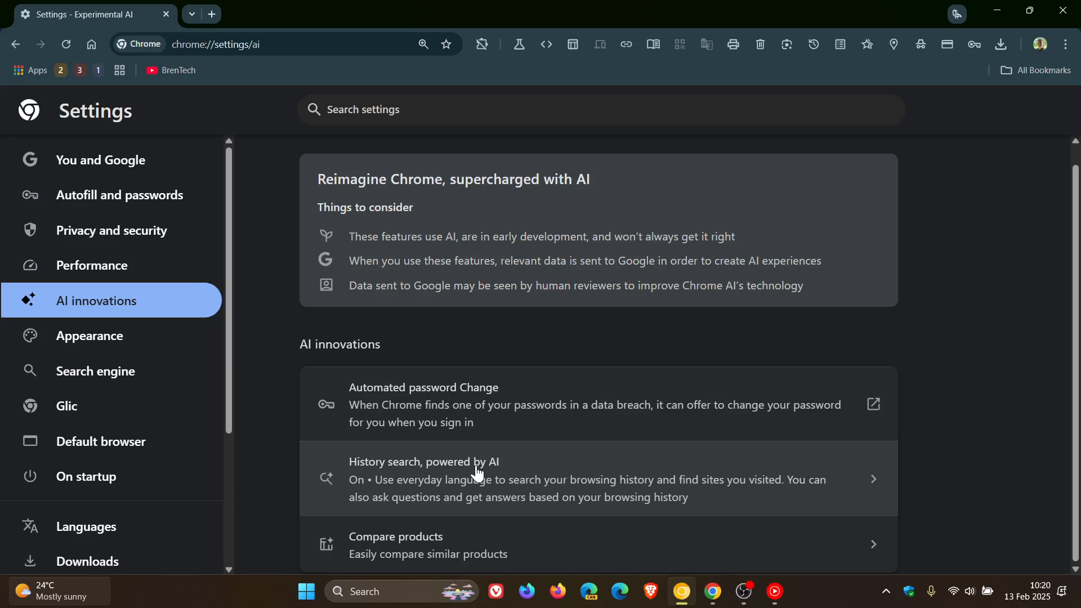
pyautogui.moveTo(522, 386)
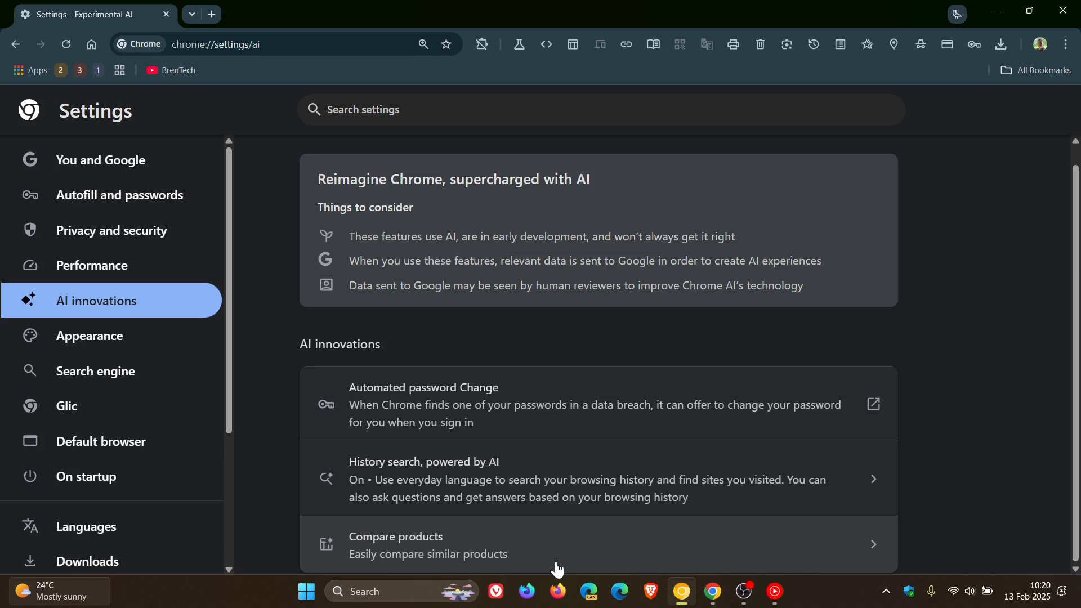
pyautogui.moveTo(461, 439)
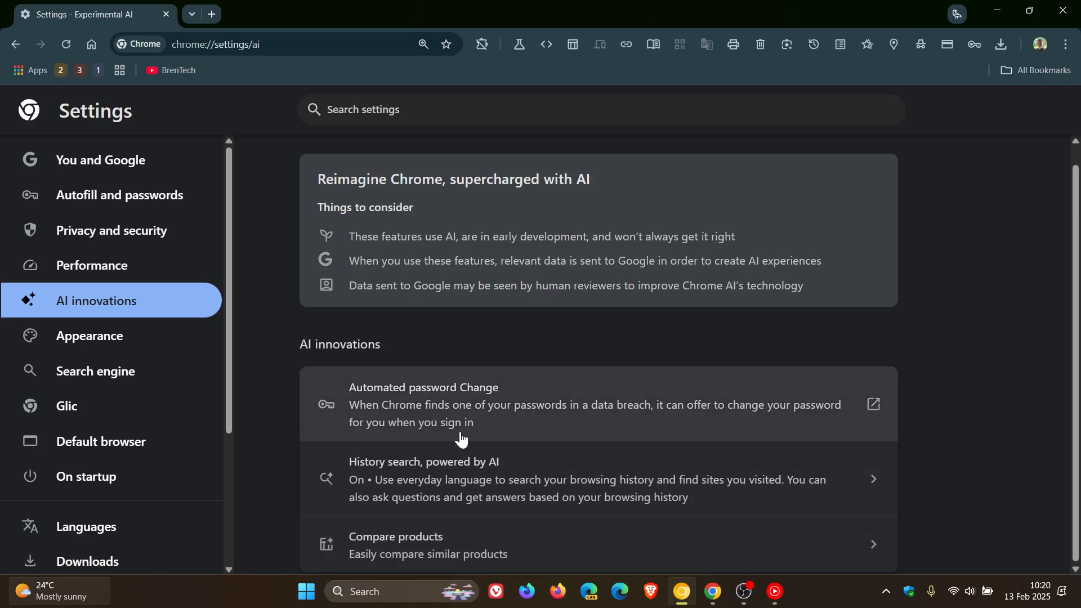
pyautogui.moveTo(490, 536)
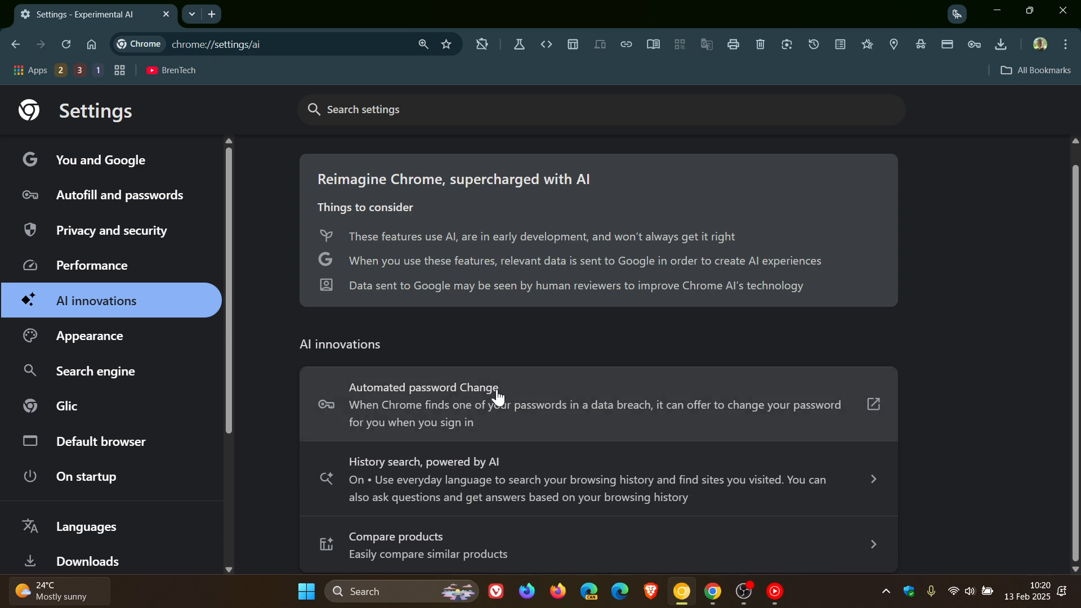
pyautogui.moveTo(524, 565)
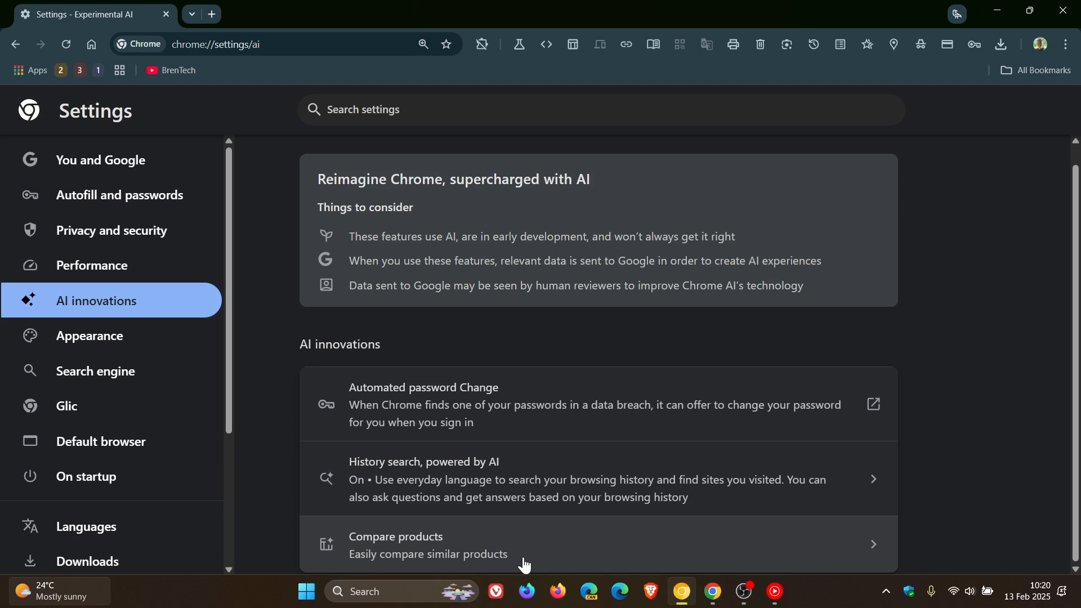
pyautogui.moveTo(526, 564)
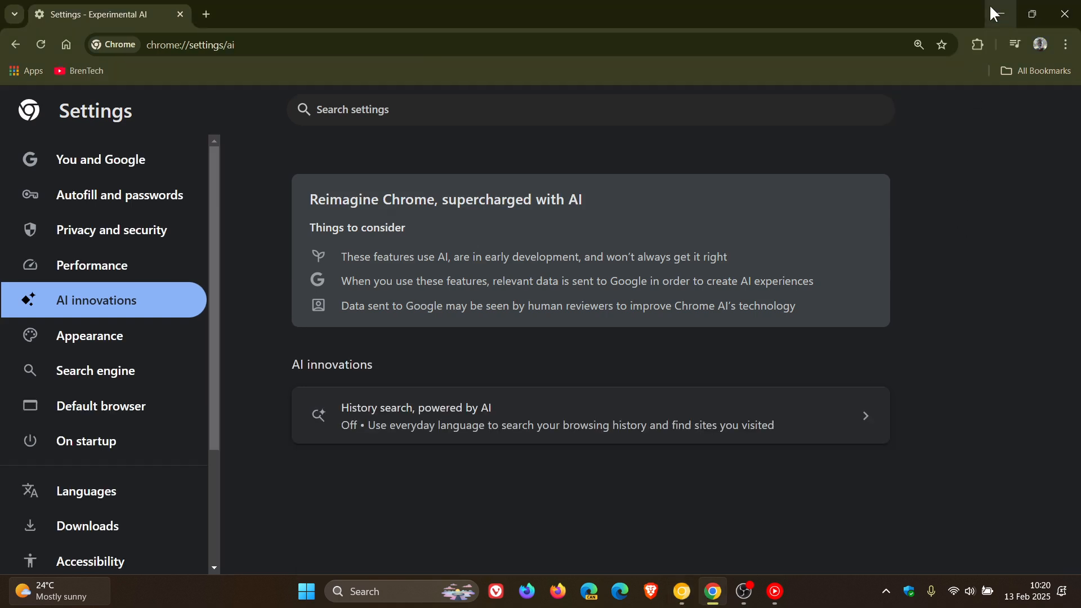
pyautogui.moveTo(646, 545)
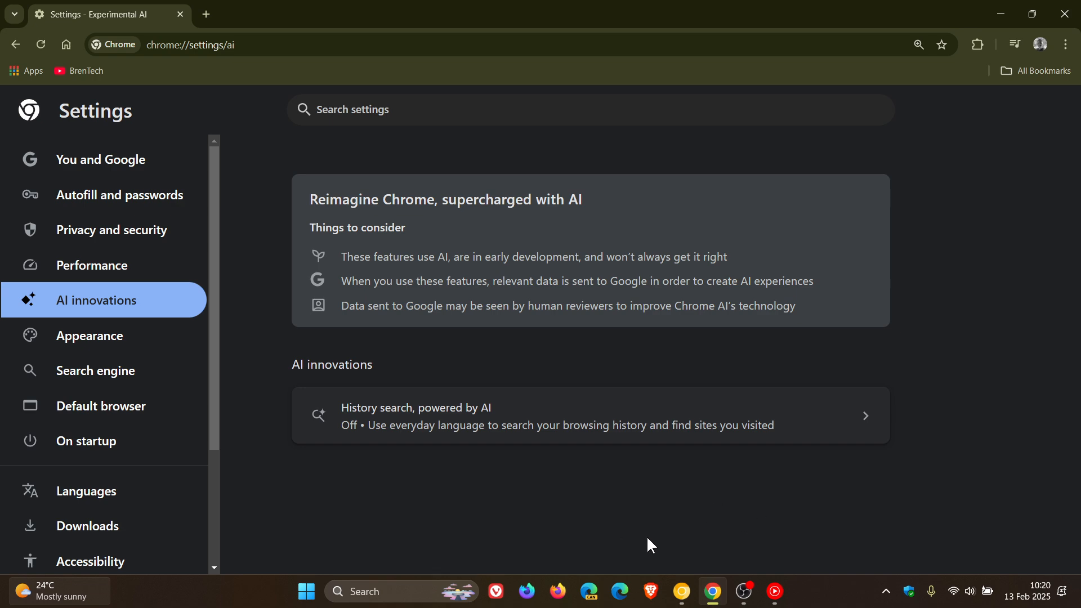
pyautogui.moveTo(638, 545)
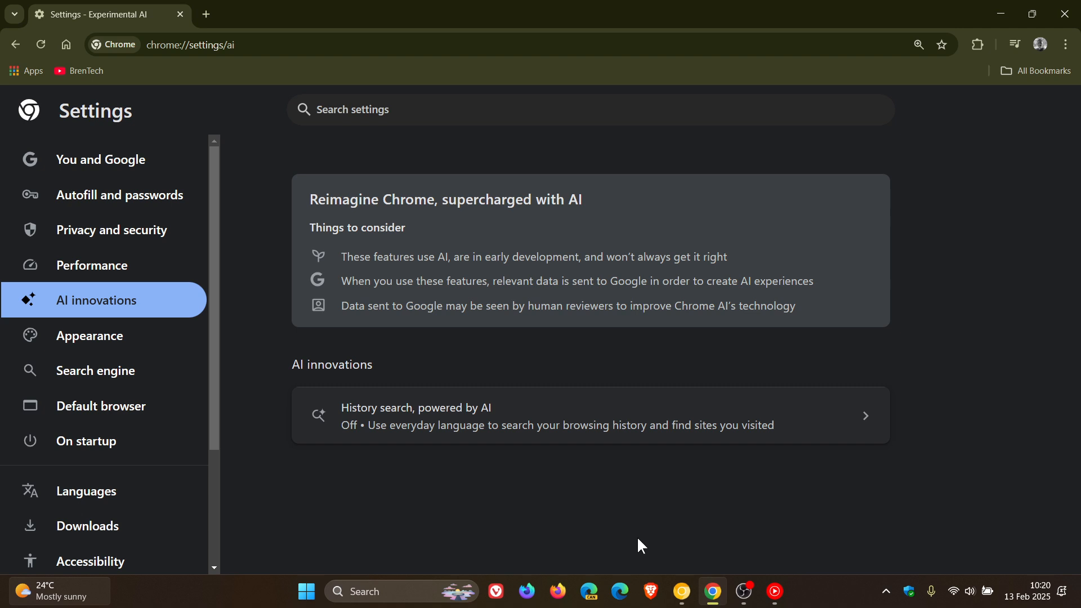
pyautogui.moveTo(455, 517)
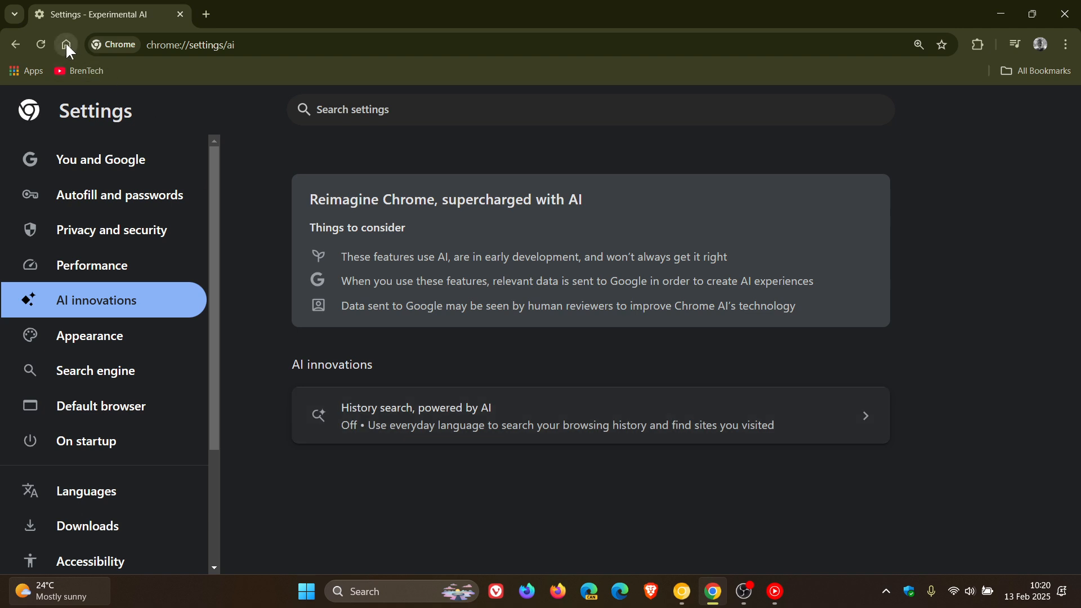
pyautogui.moveTo(142, 186)
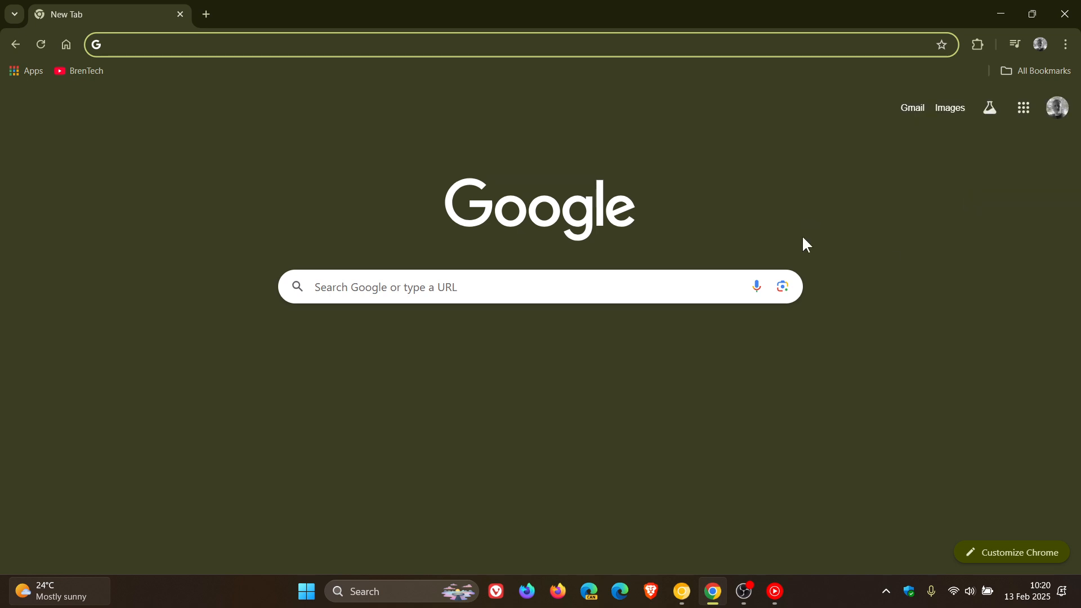
pyautogui.moveTo(854, 225)
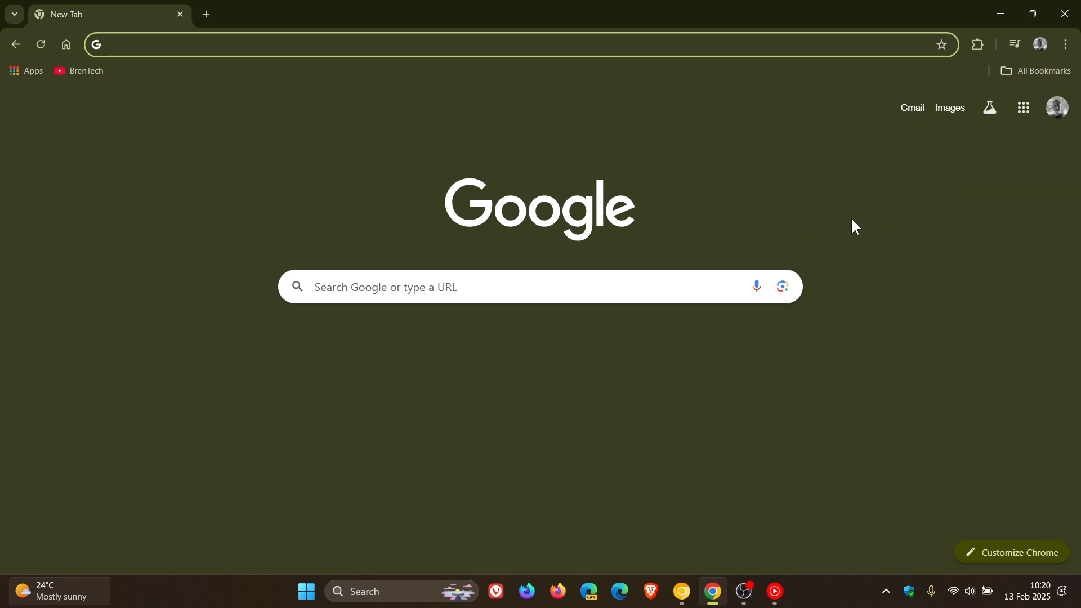